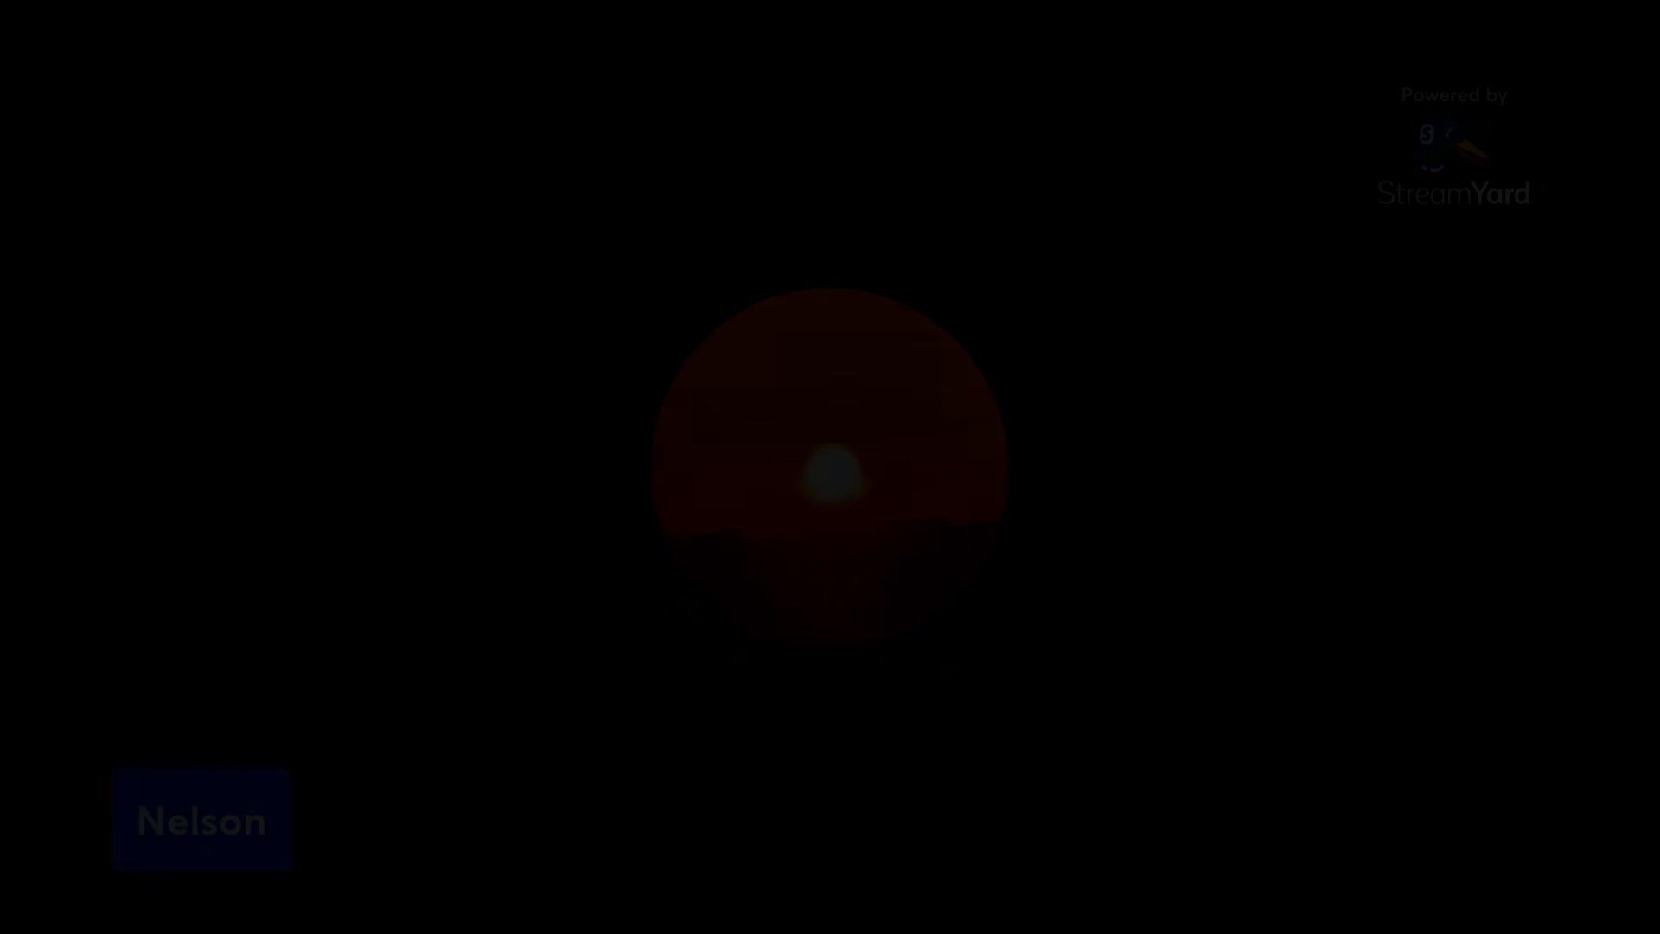
Pause Dalton Live's 'let do fix this' video at 17:08, then resume playback
{"action": "left_click", "coordinate": [834, 470]}
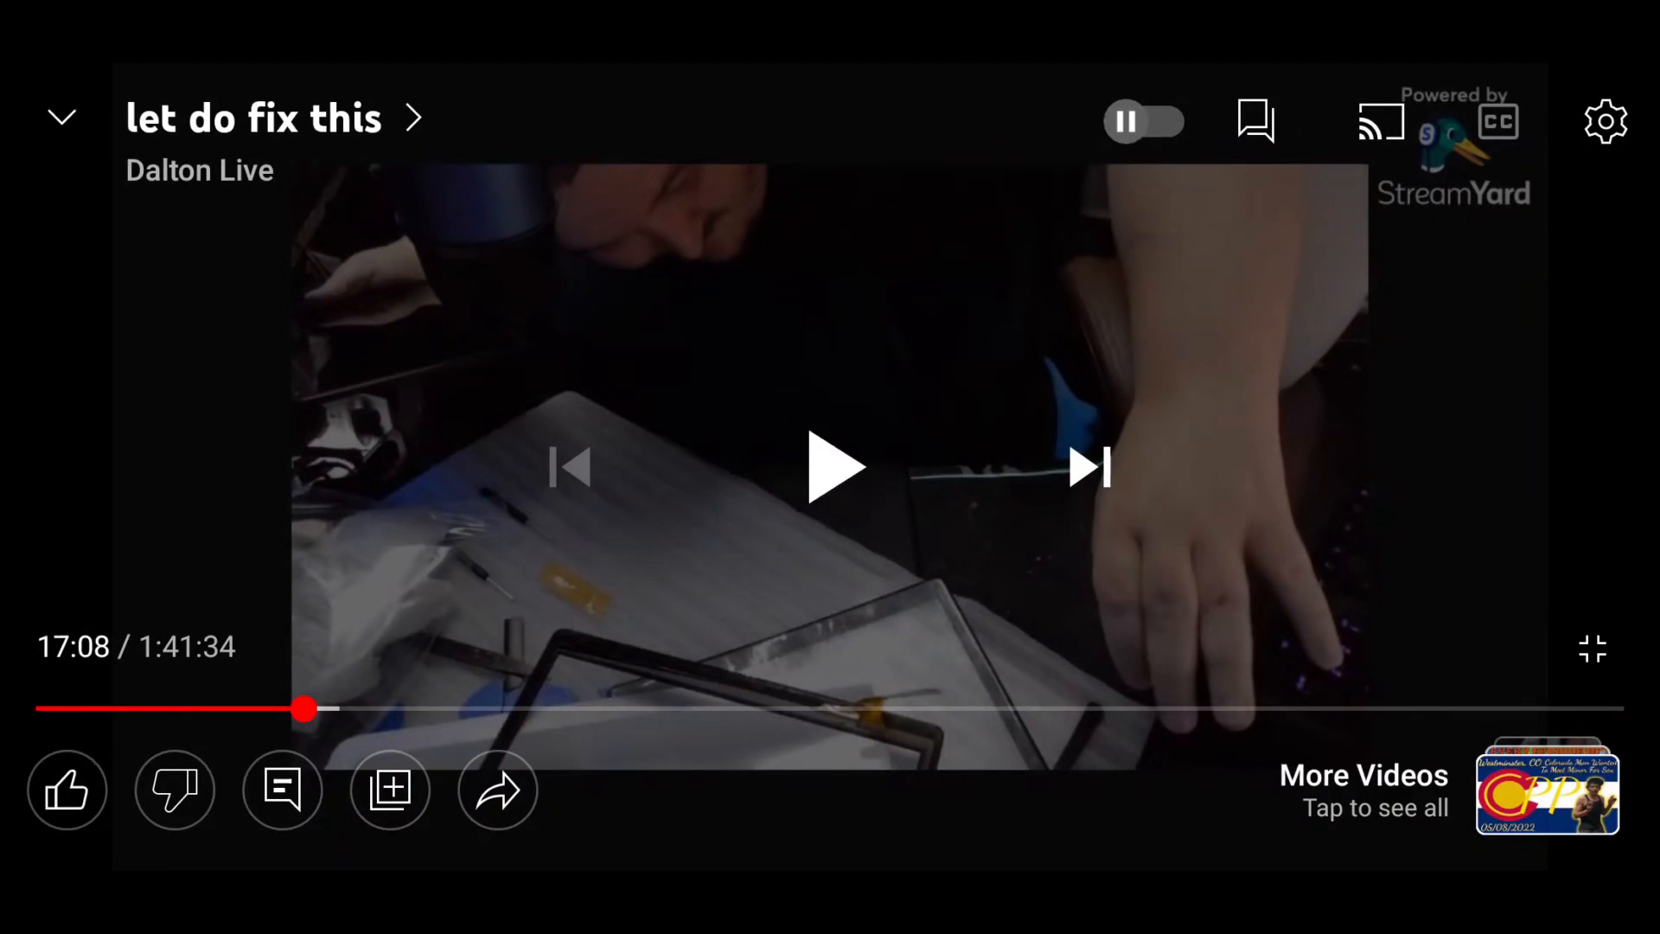
{"action": "left_click", "coordinate": [834, 472]}
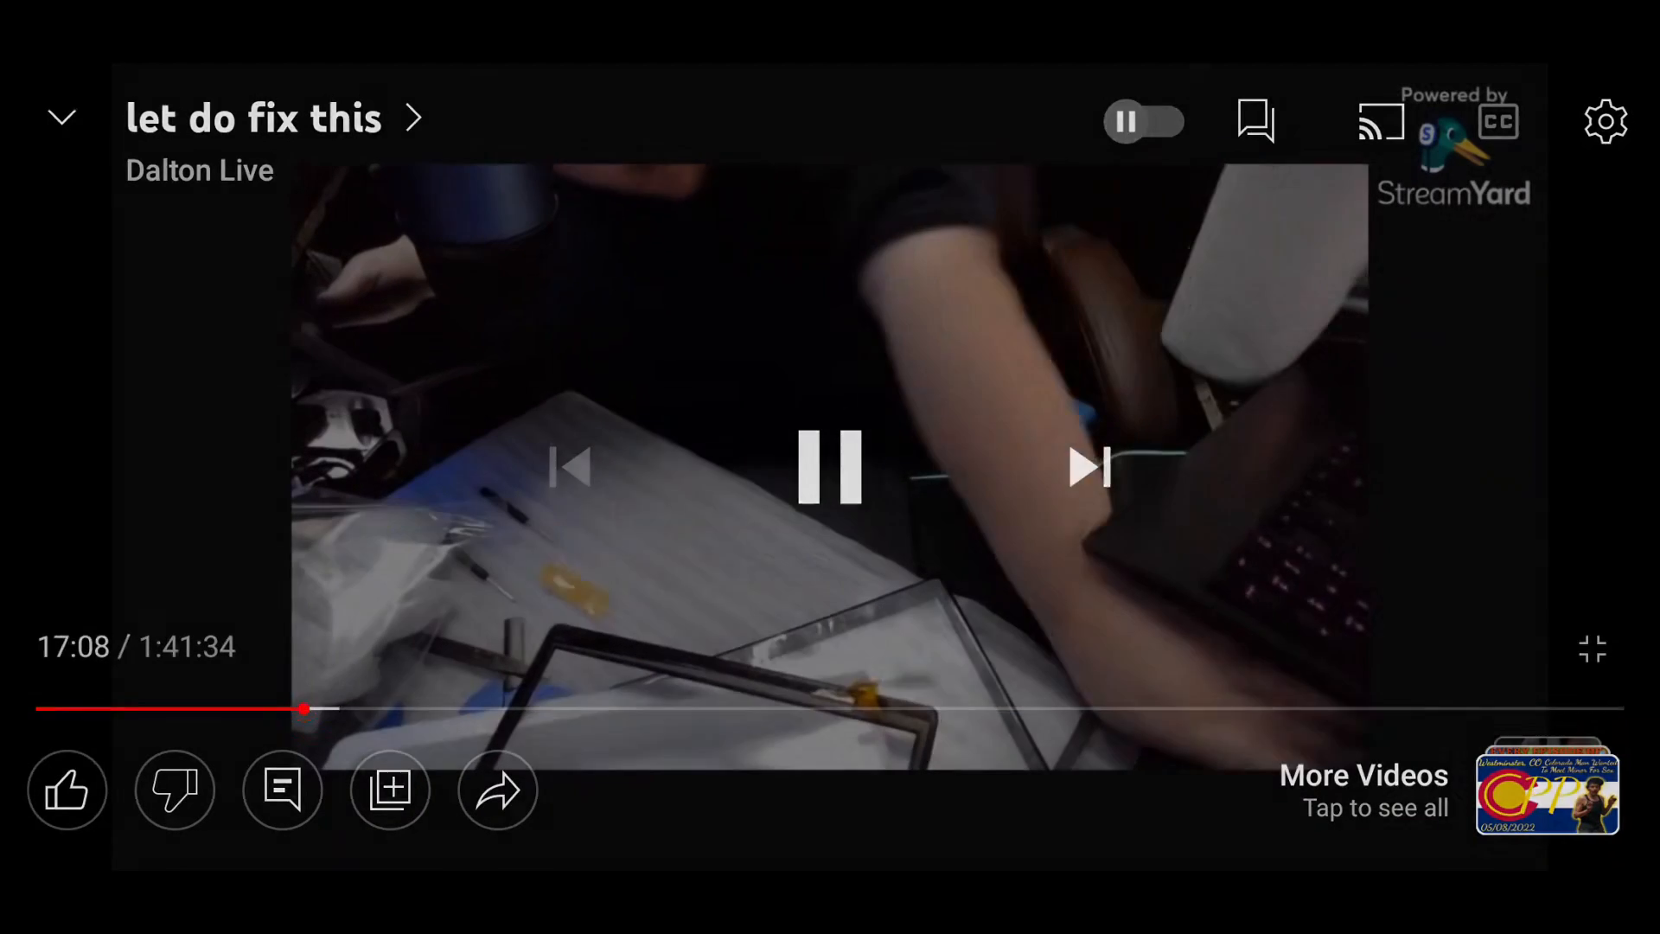